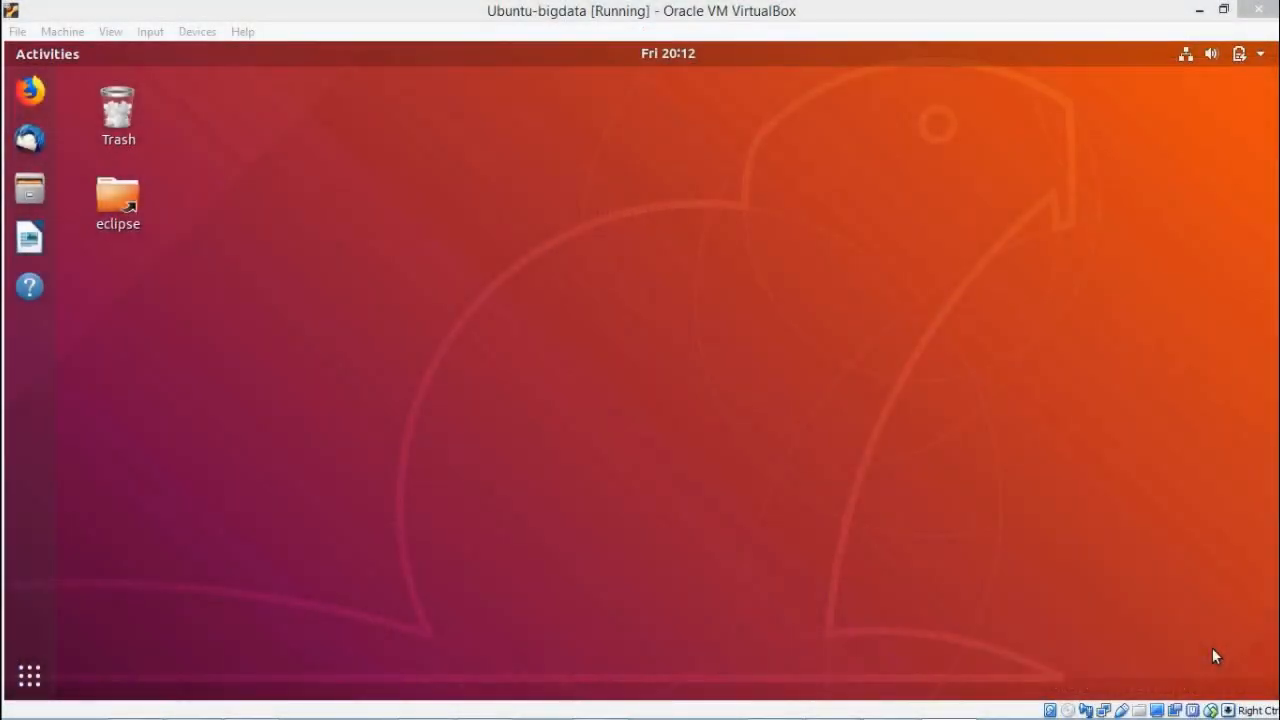
{"action": "mouse_move", "coordinate": [30, 676]}
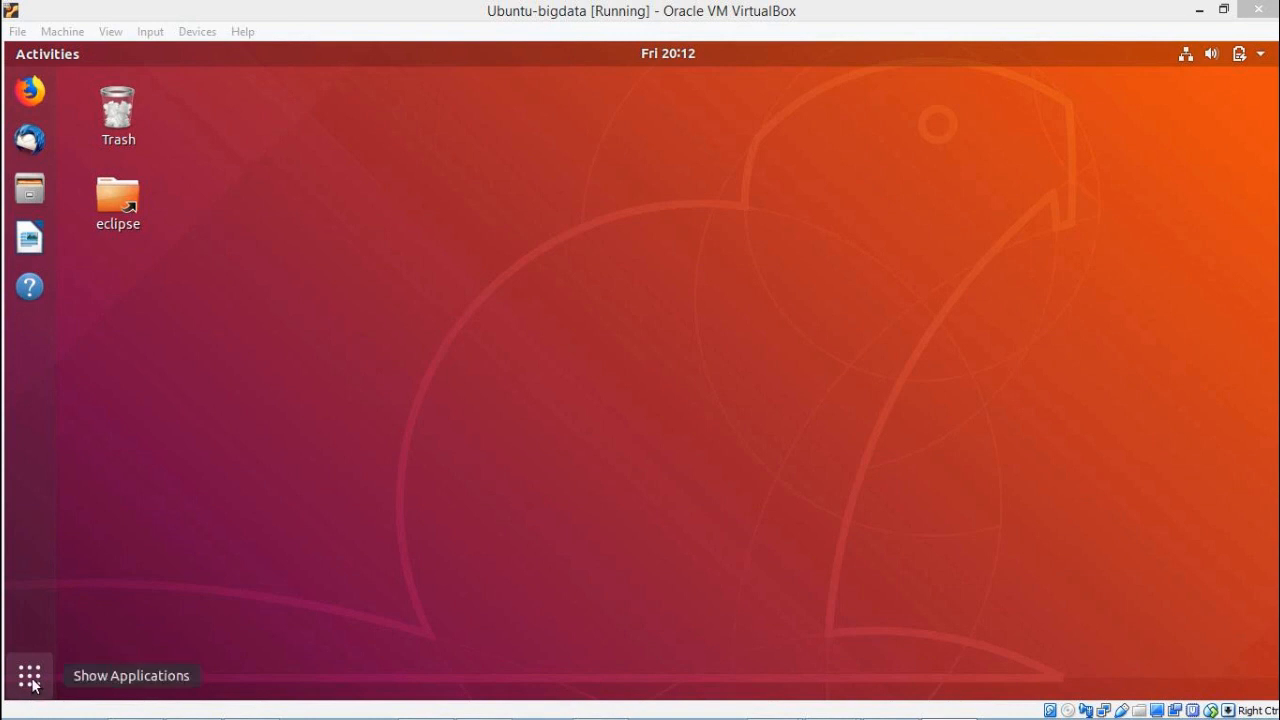
- Launch Terminal from the All applications grid of the GNOME overview
{"action": "left_click", "coordinate": [28, 676]}
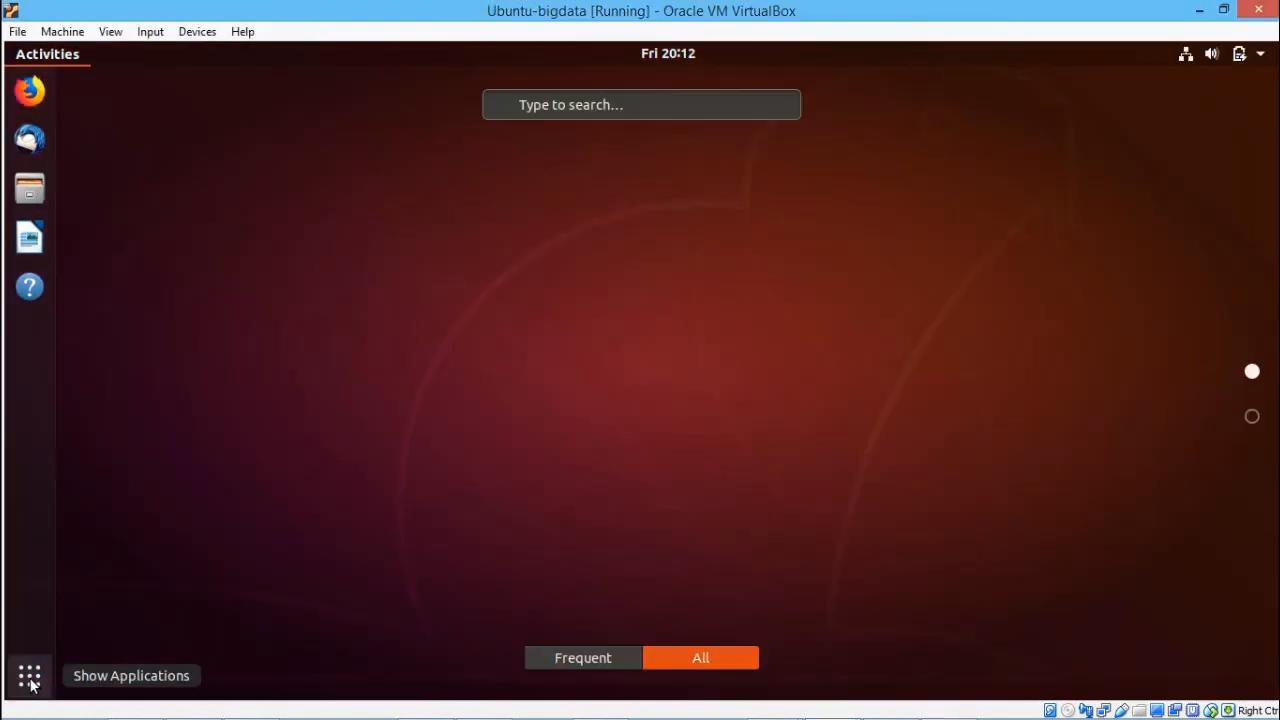
{"action": "left_click", "coordinate": [28, 676]}
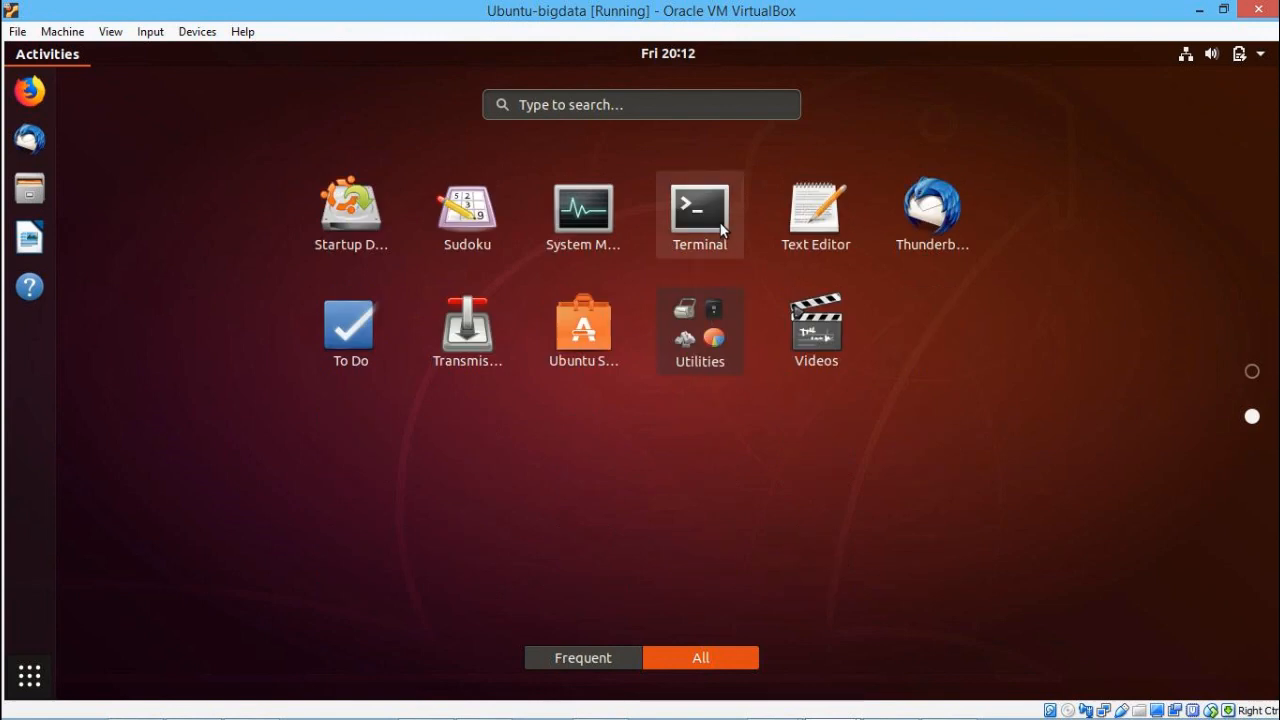
{"action": "left_click", "coordinate": [700, 204]}
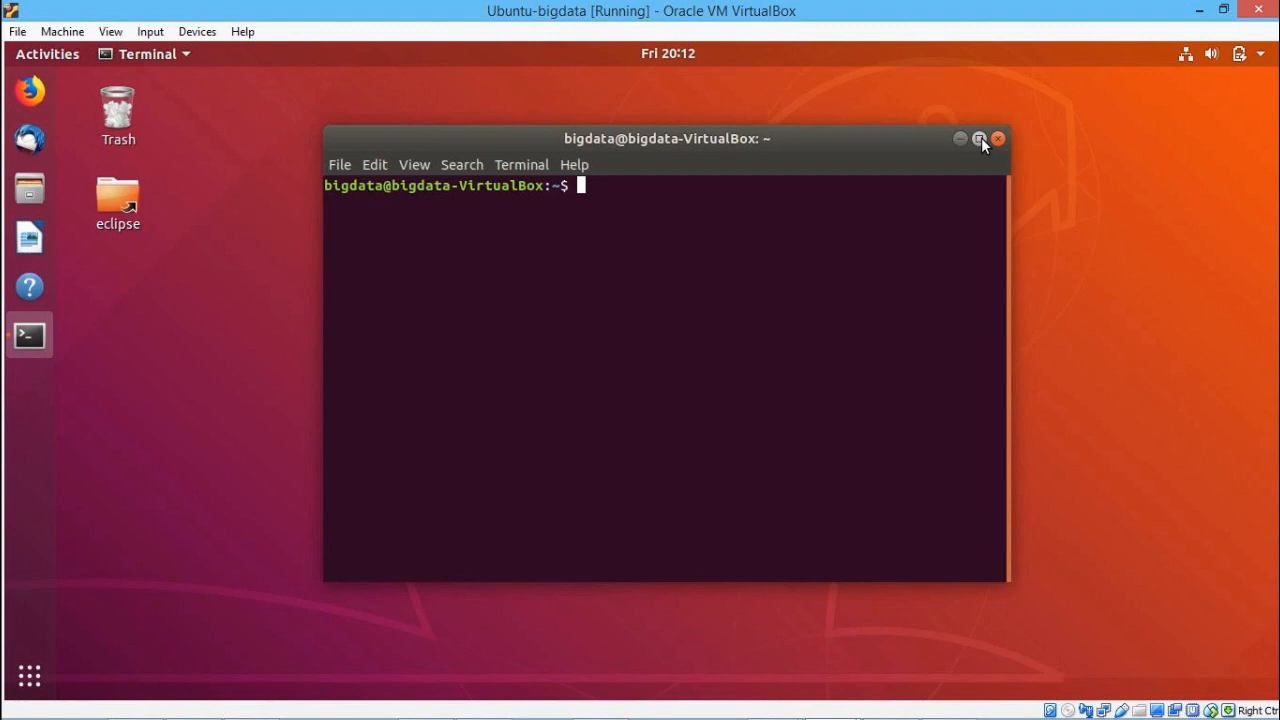
- Maximise the terminal and run sudo apt-get install mongodb
{"action": "left_click", "coordinate": [980, 138]}
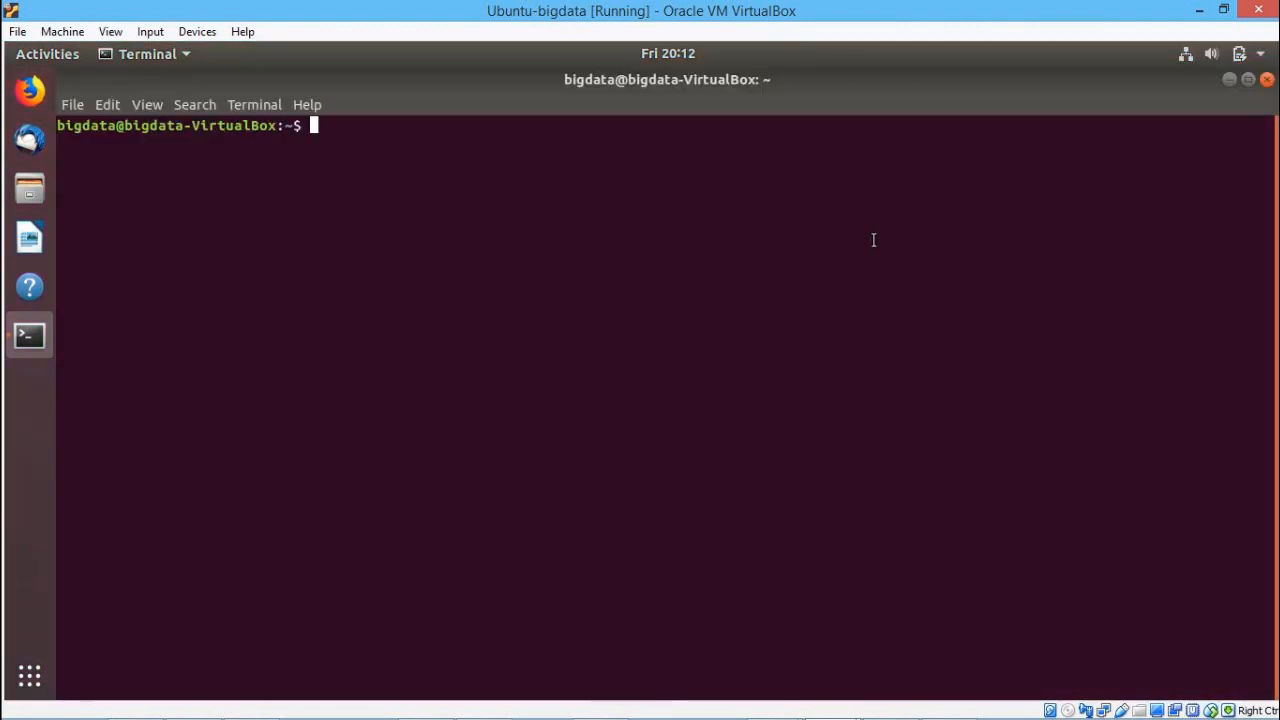
{"action": "type", "text": "sudo ap"}
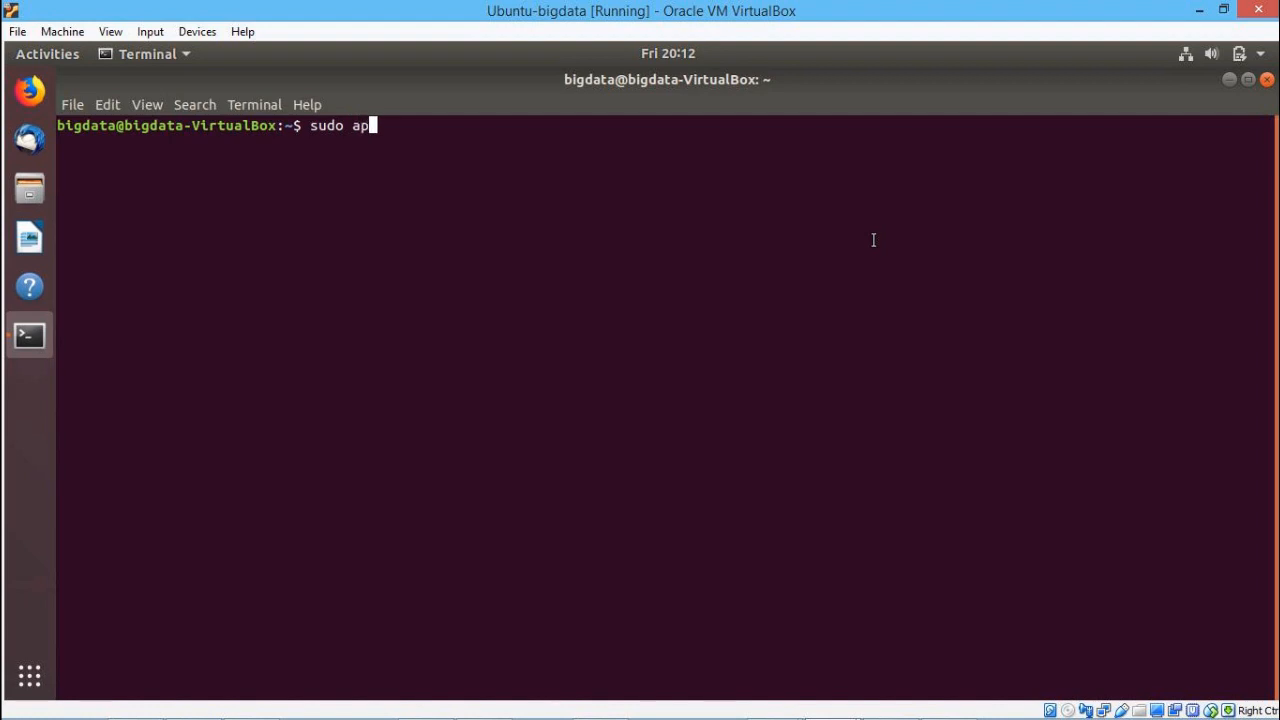
{"action": "type", "text": "t-get"}
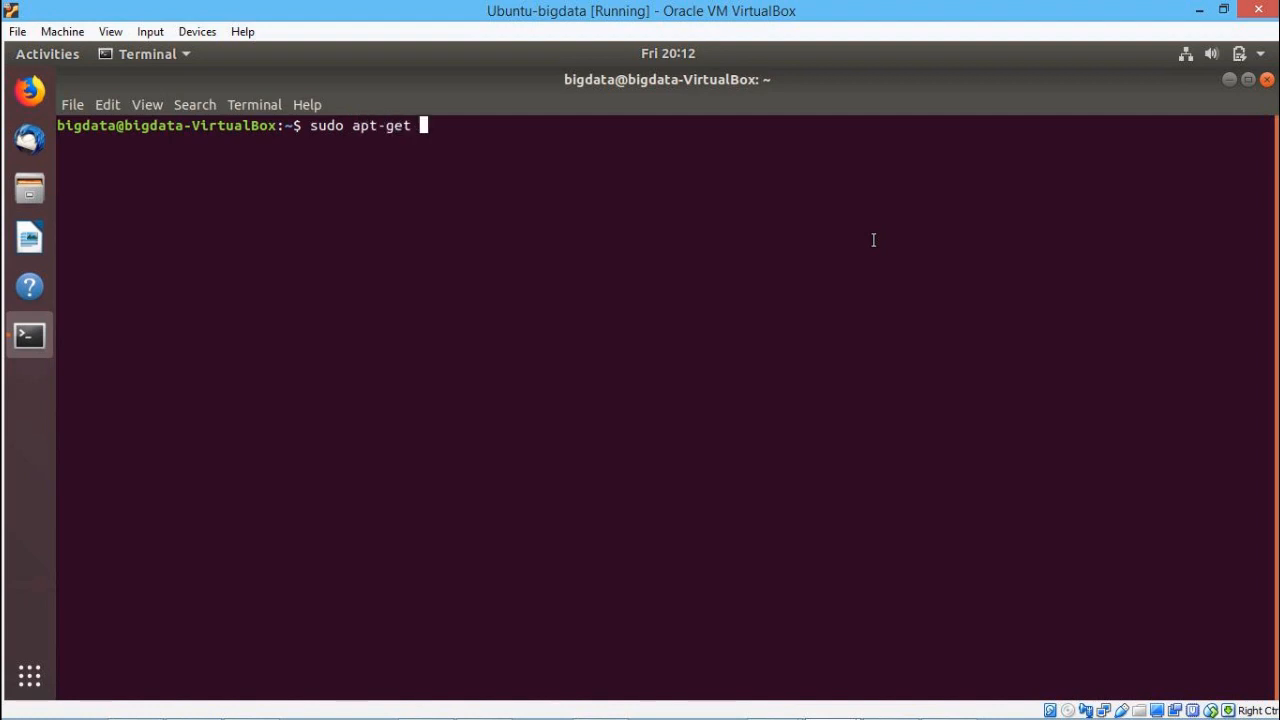
{"action": "type", "text": "install mon"}
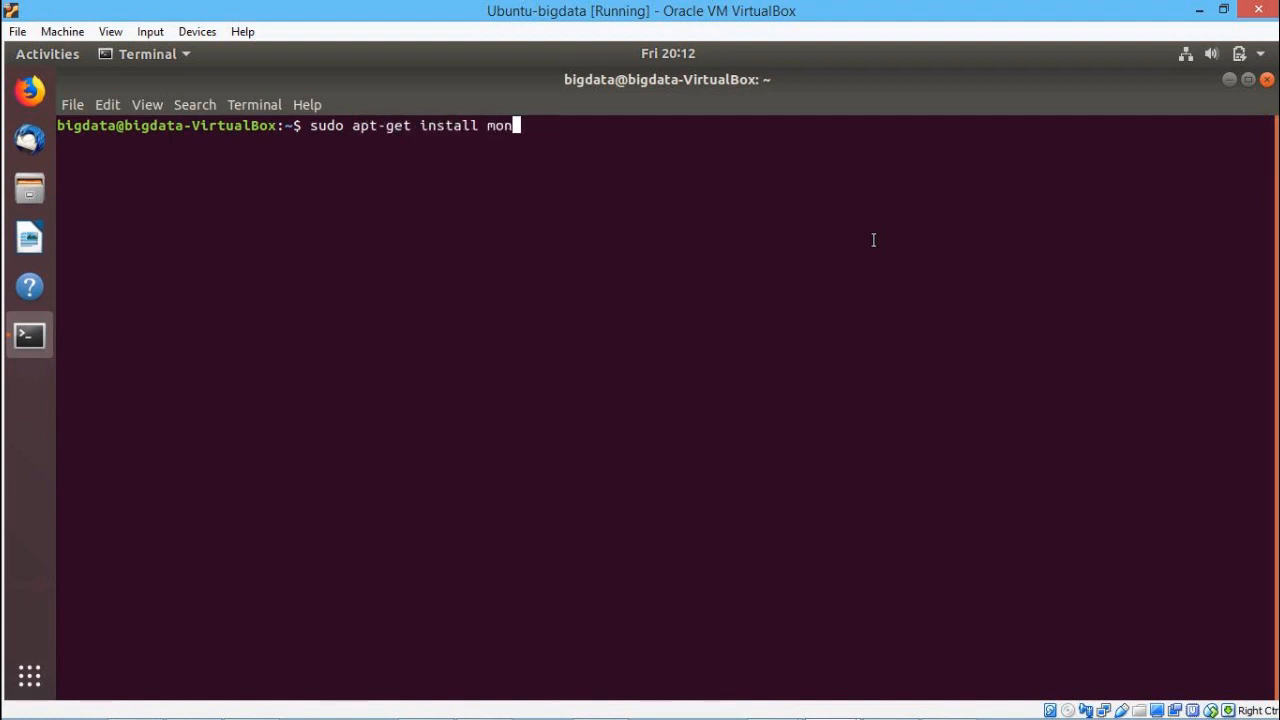
{"action": "type", "text": "godb"}
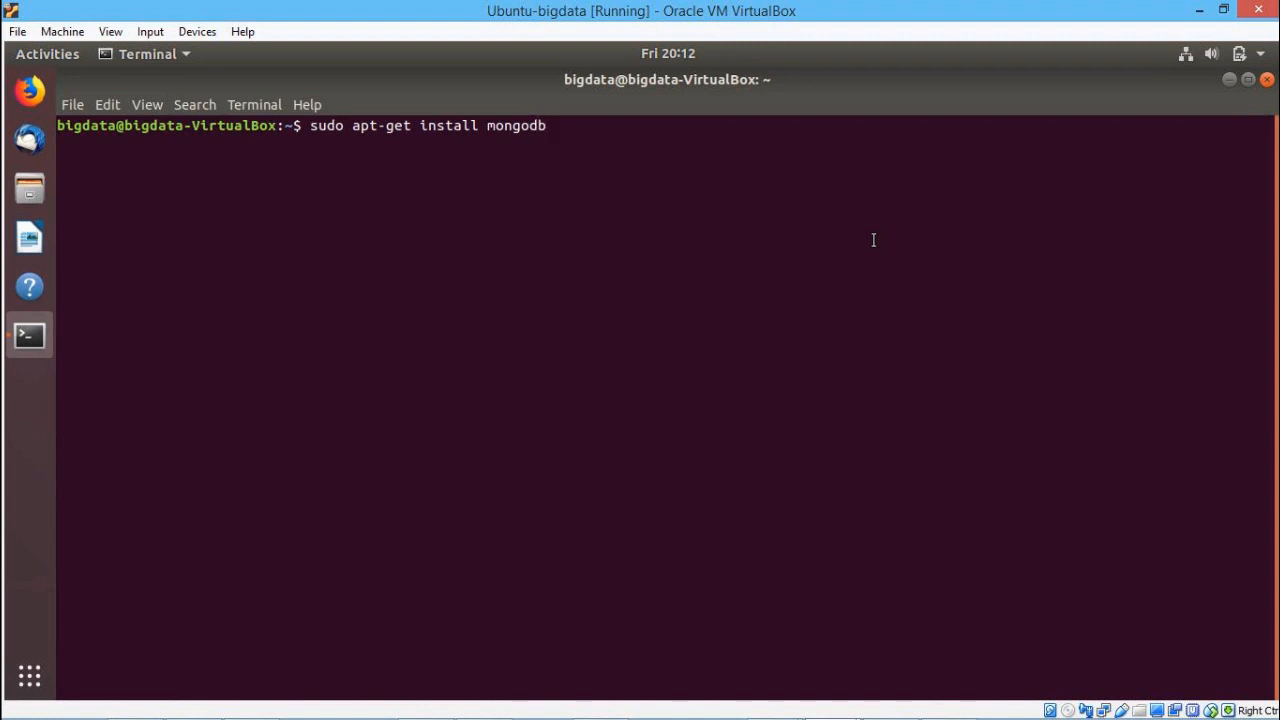
{"action": "key", "text": "Return"}
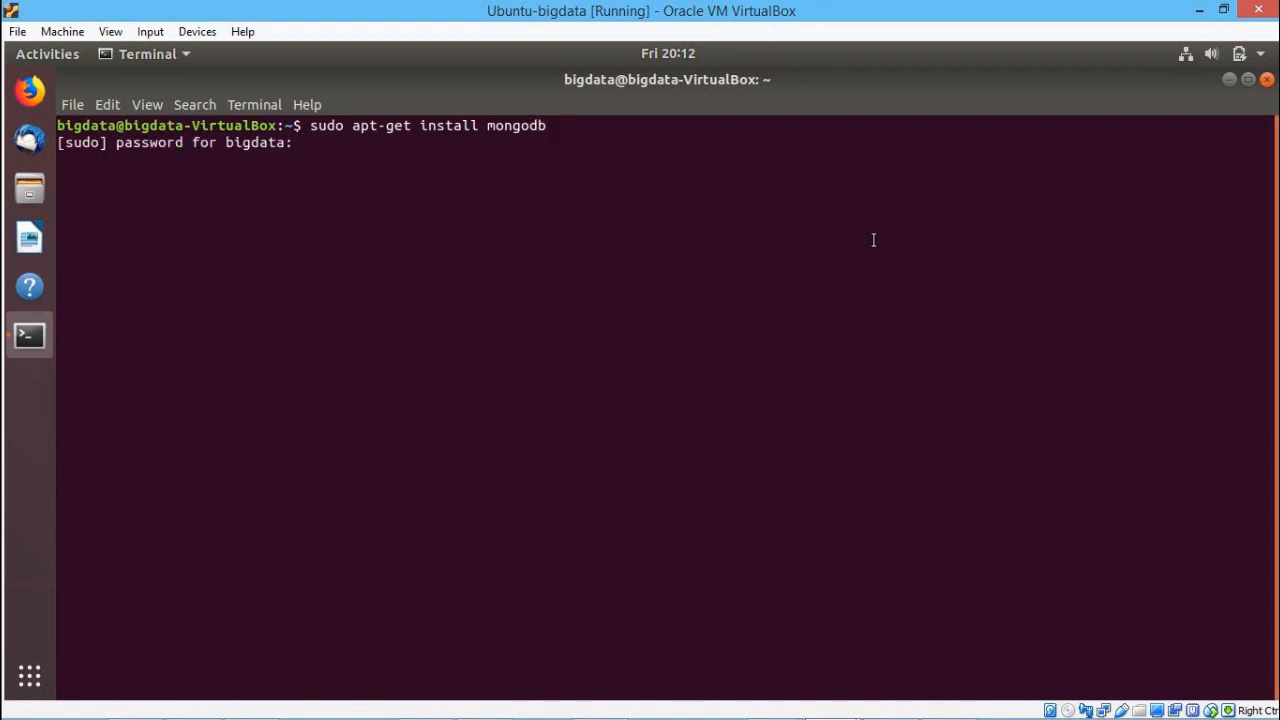
- Authenticate with the sudo password and confirm Y so the mongodb packages install
{"action": "left_click", "coordinate": [300, 142]}
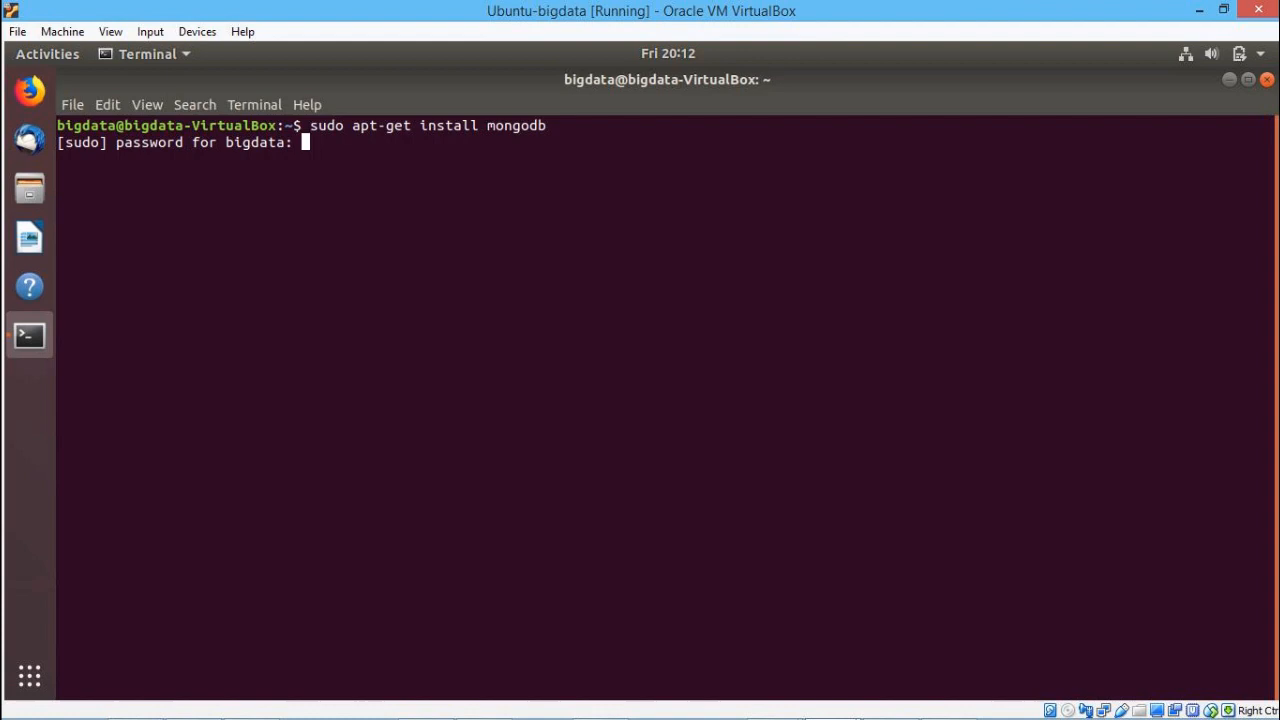
{"action": "key", "text": "Return"}
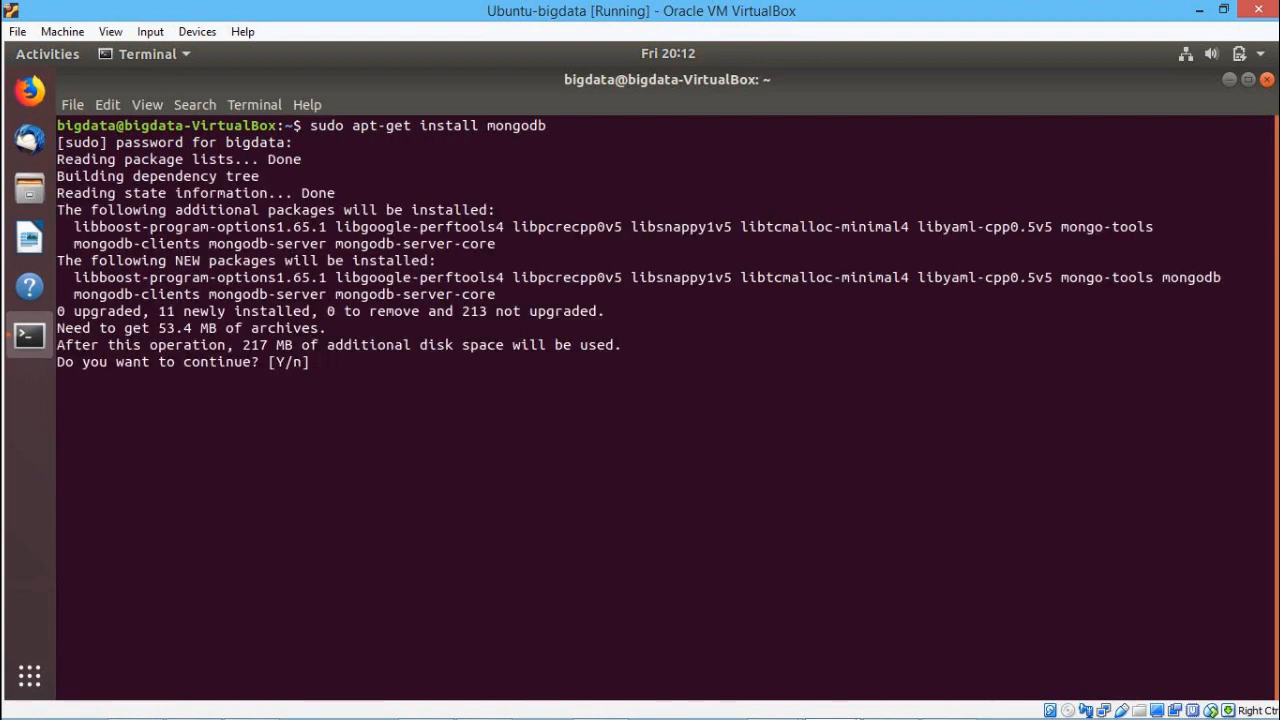
{"action": "type", "text": "y"}
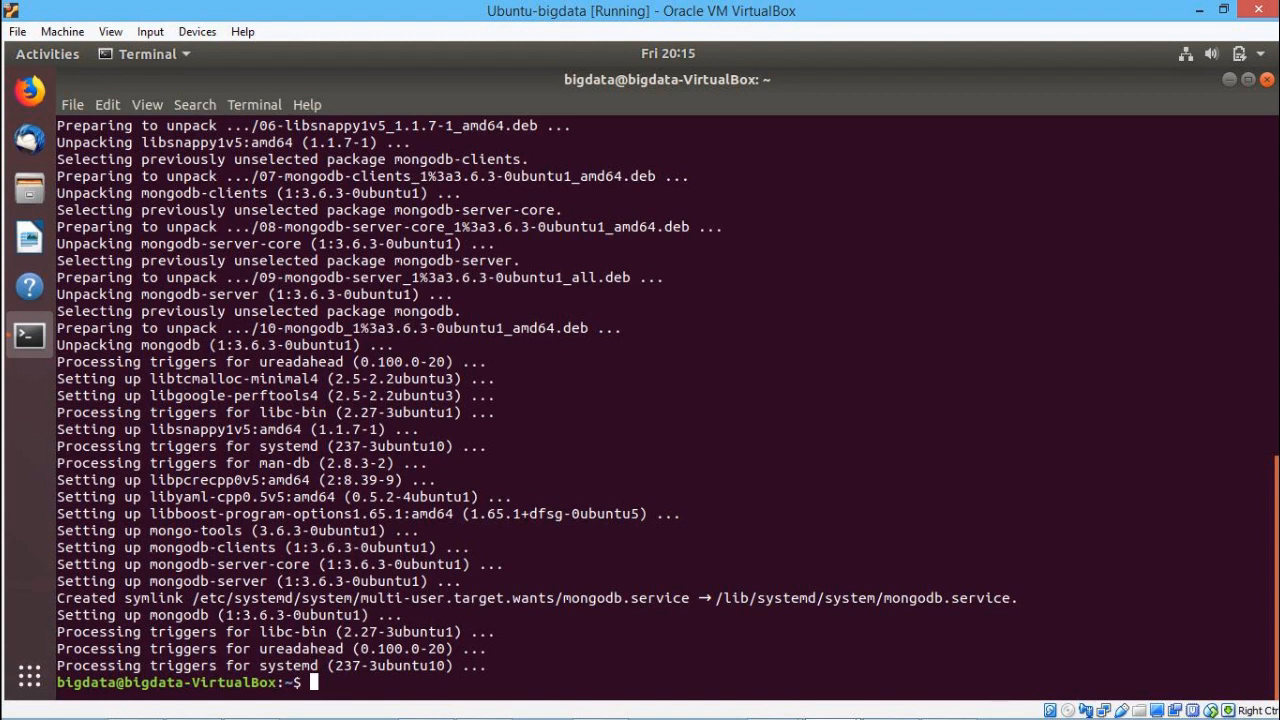
- Run sudo apt-get update to refresh package lists, then begin the sudo service command
{"action": "type", "text": "sudo"}
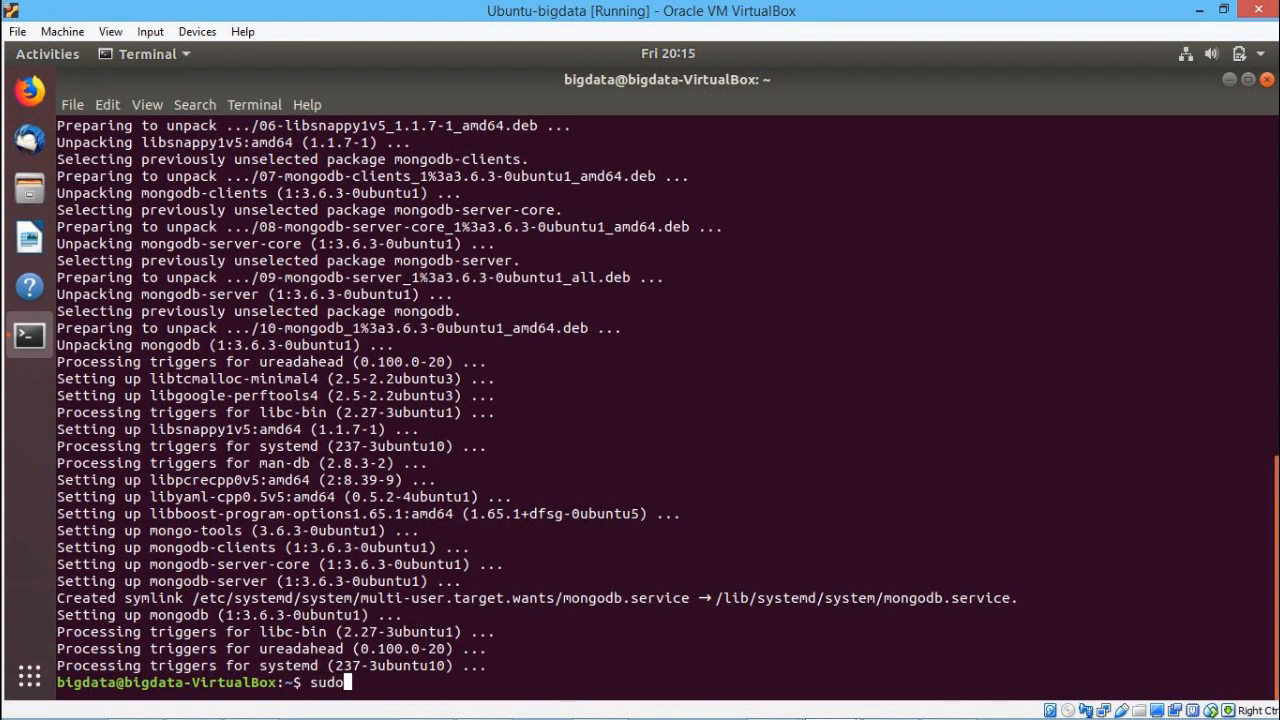
{"action": "type", "text": "a"}
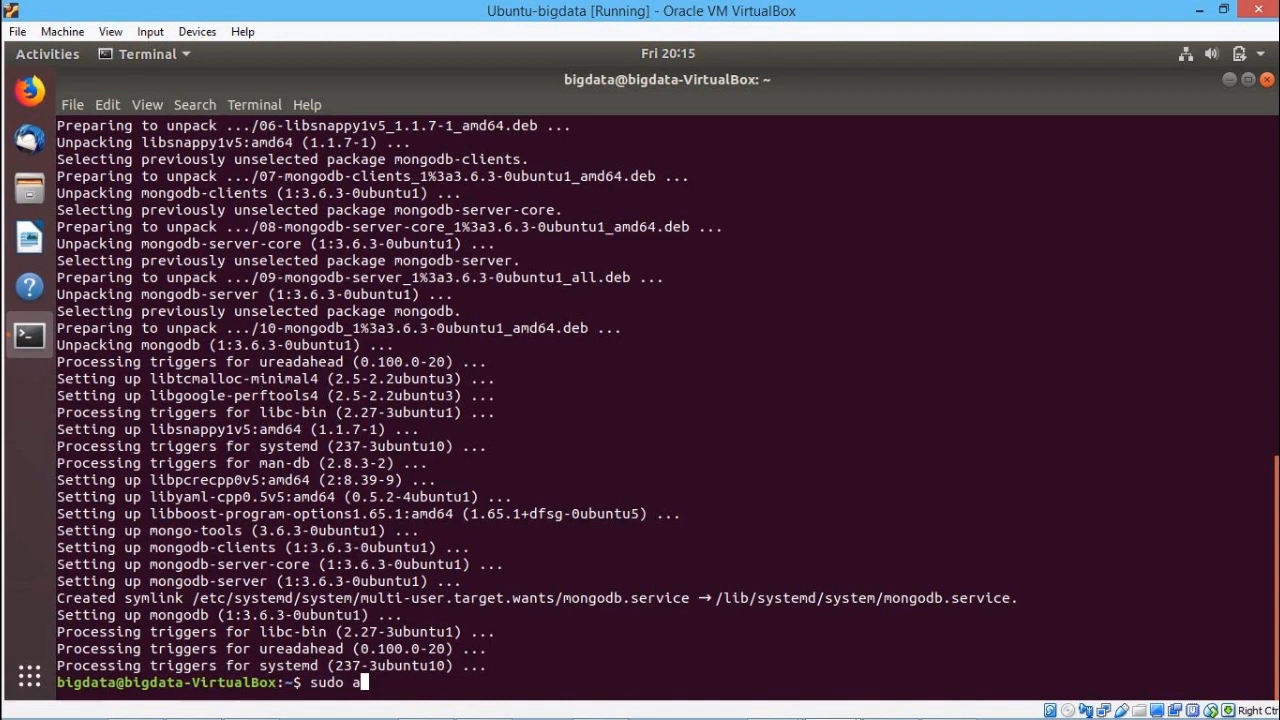
{"action": "type", "text": "pt-get"}
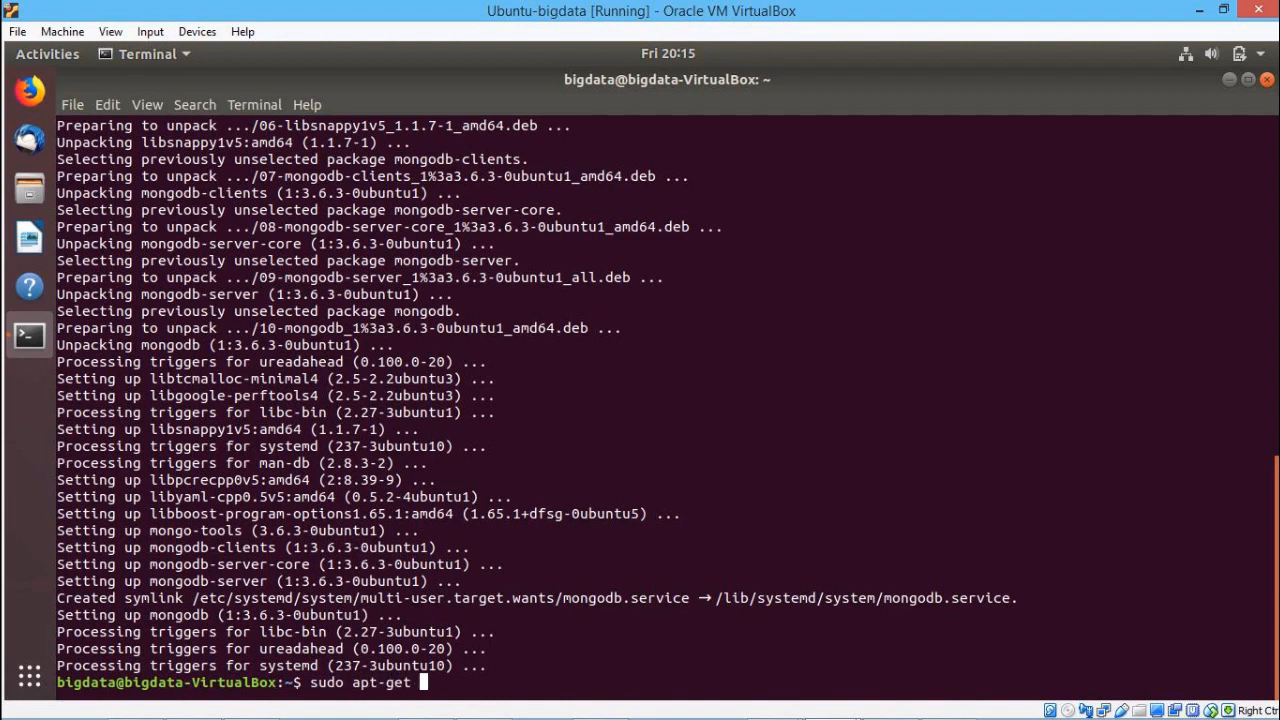
{"action": "type", "text": "upda"}
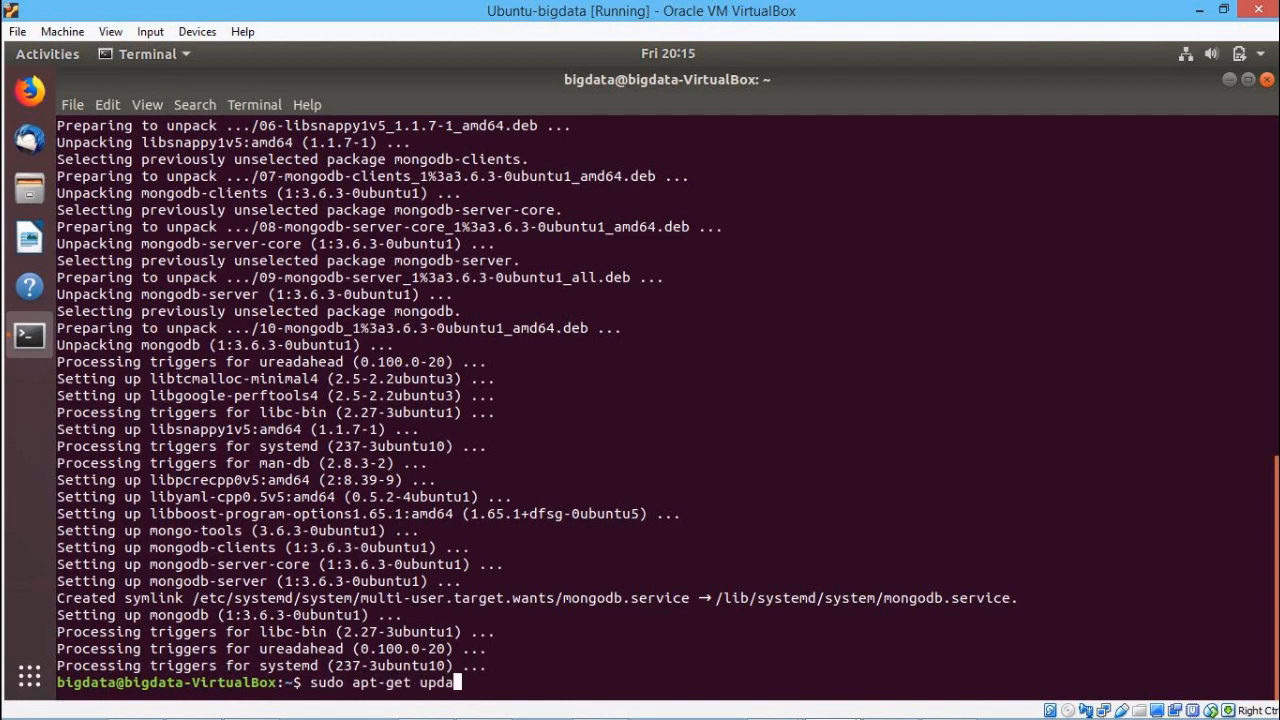
{"action": "key", "text": "Return"}
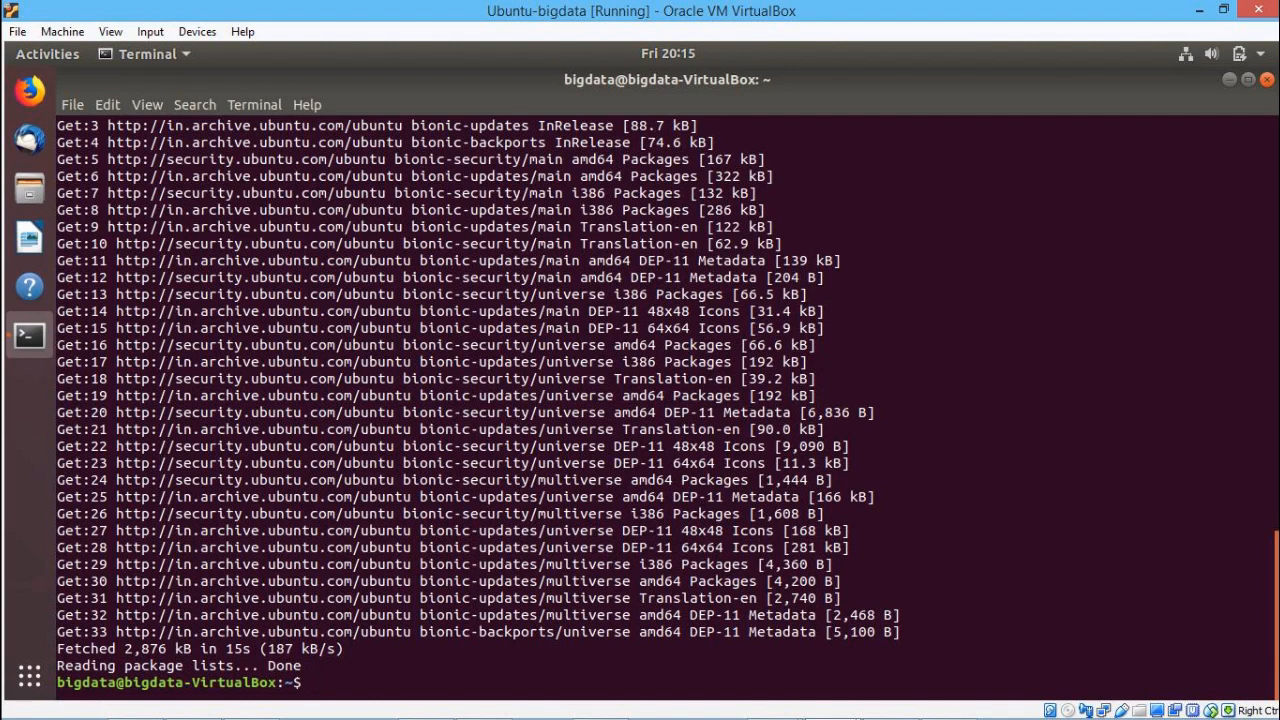
{"action": "type", "text": "sudo service mongodb start"}
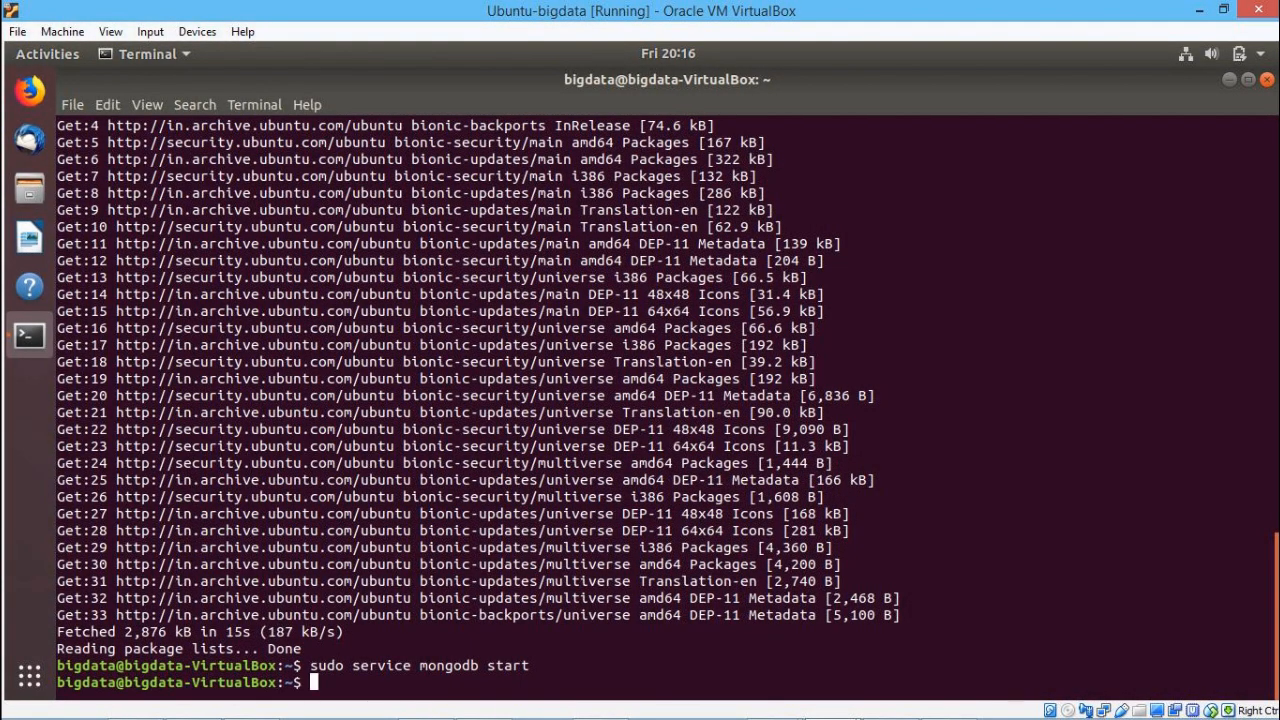
- Start the mongodb service, enter the mongo shell and run show dbs listing admin and local
{"action": "type", "text": "m"}
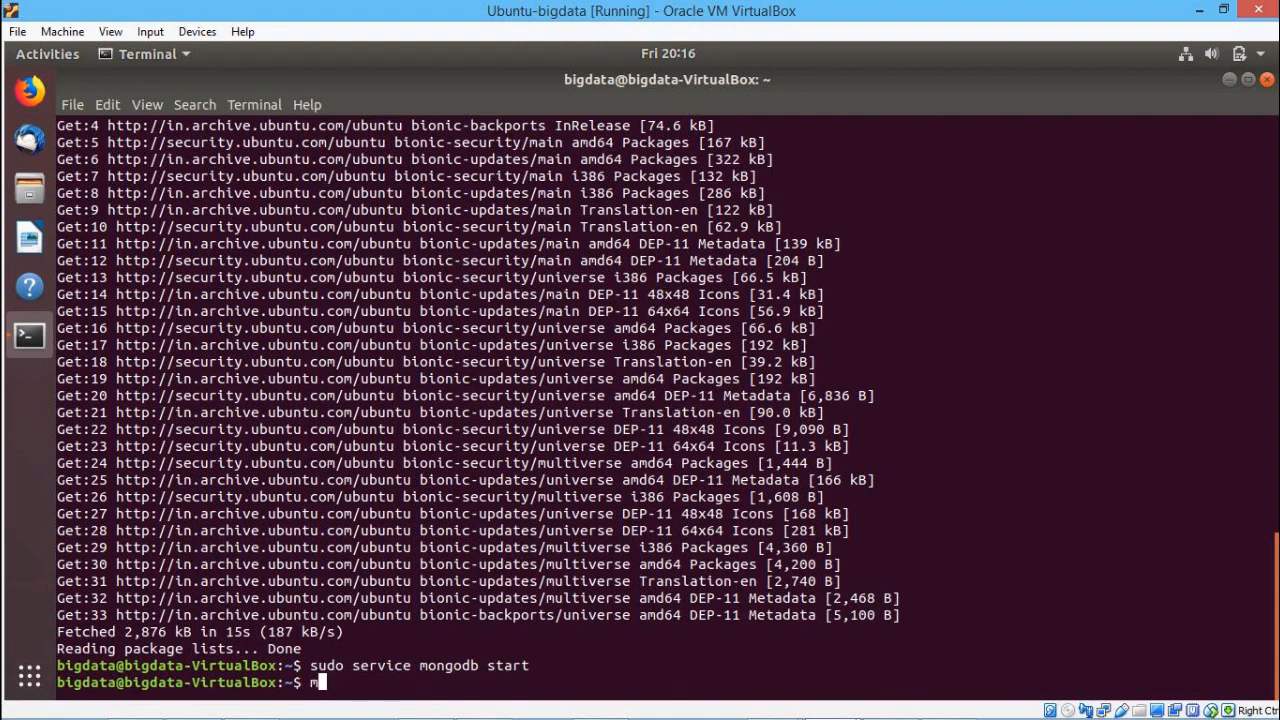
{"action": "type", "text": "mongo"}
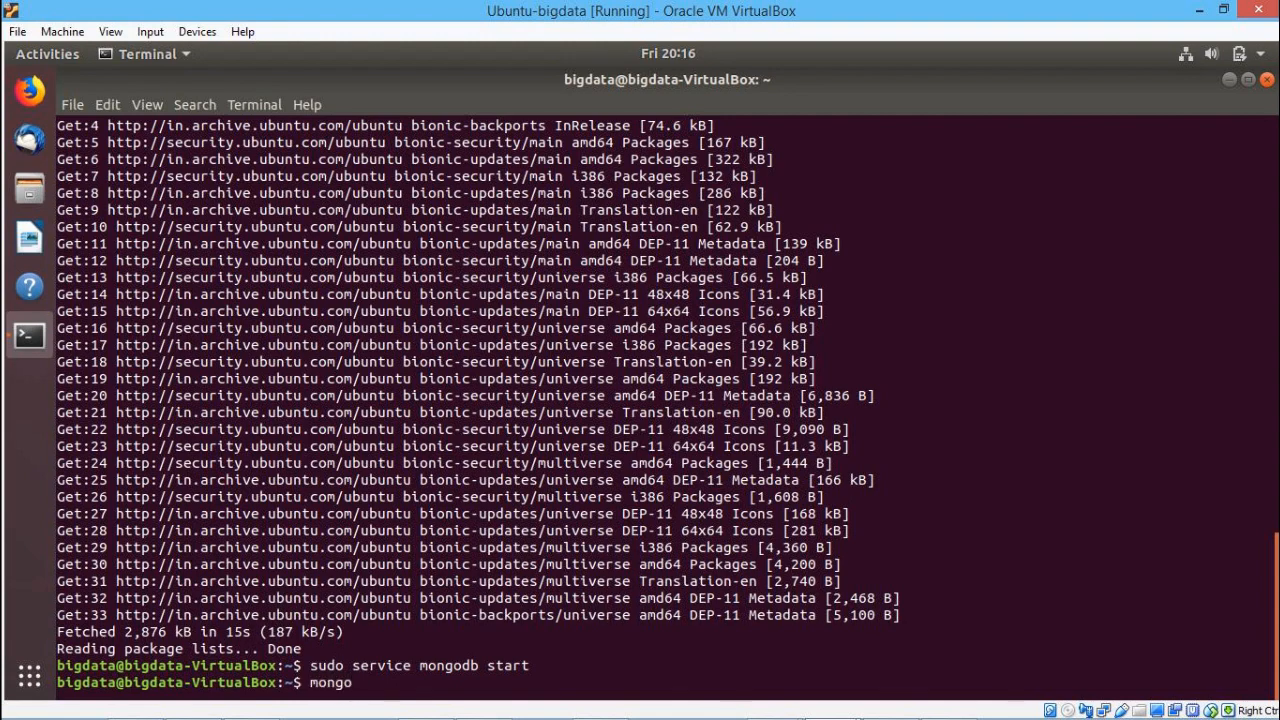
{"action": "key", "text": "Return"}
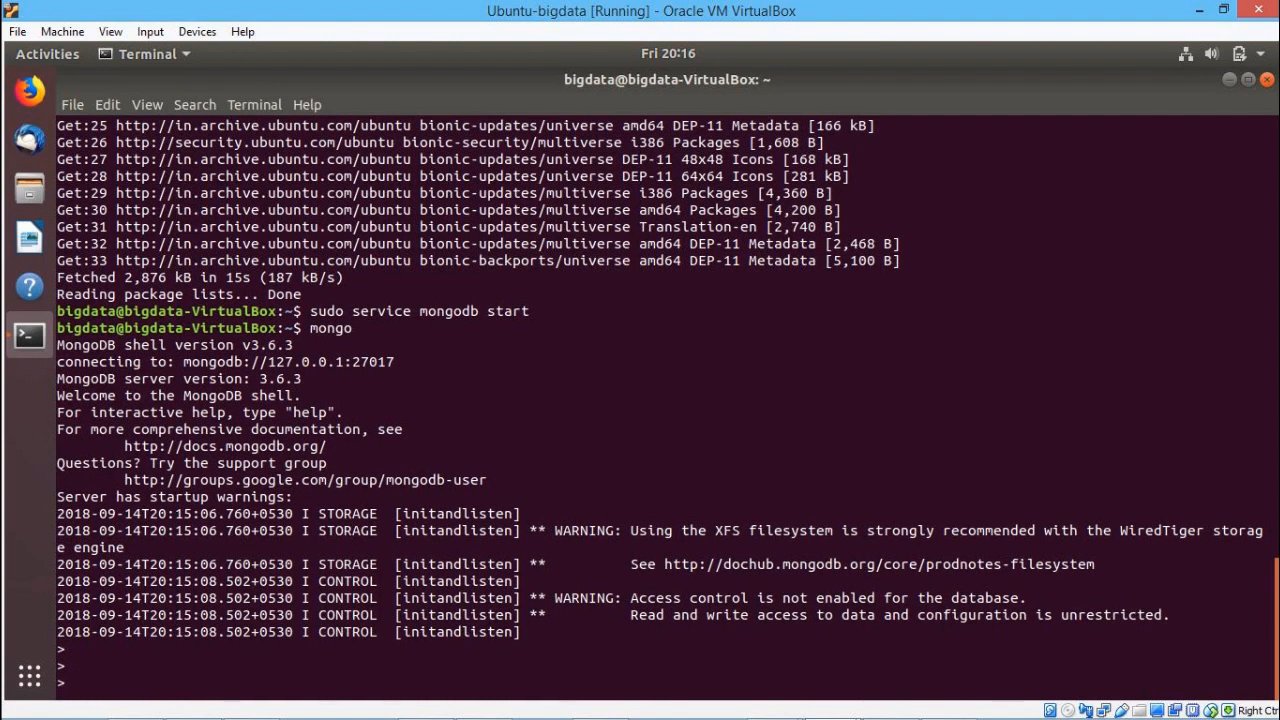
{"action": "type", "text": "show dbs"}
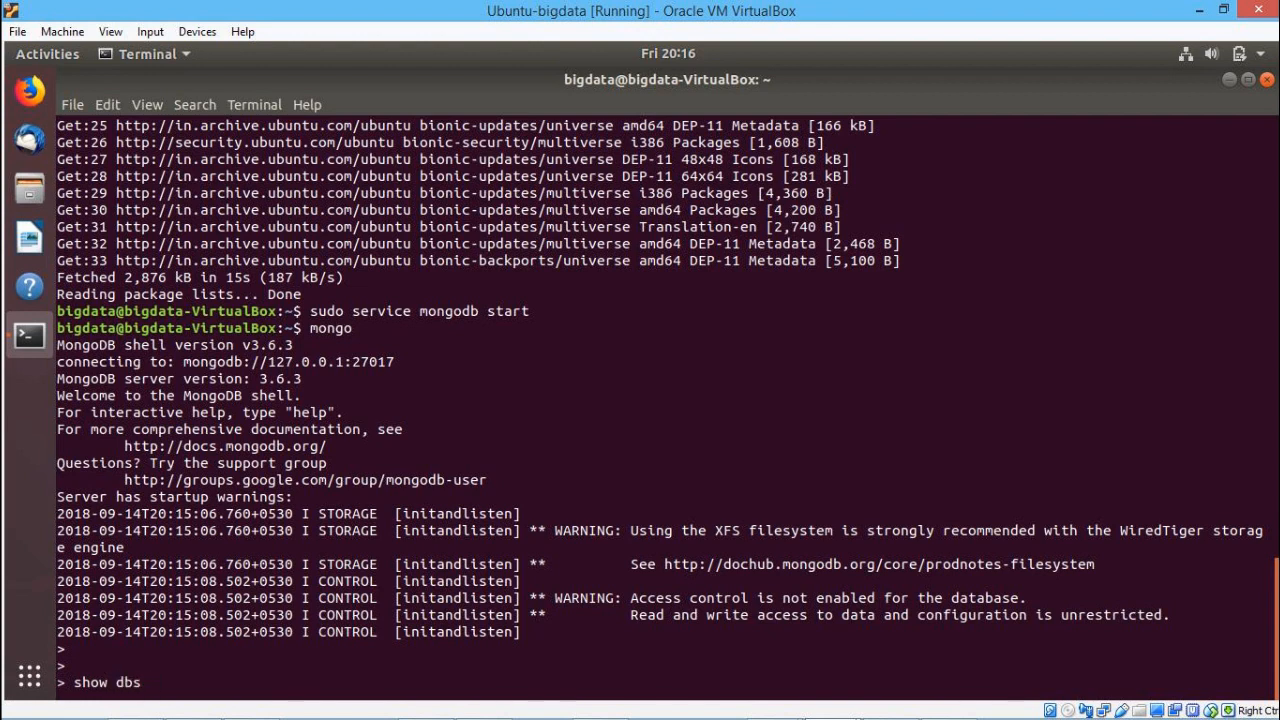
{"action": "key", "text": "Return"}
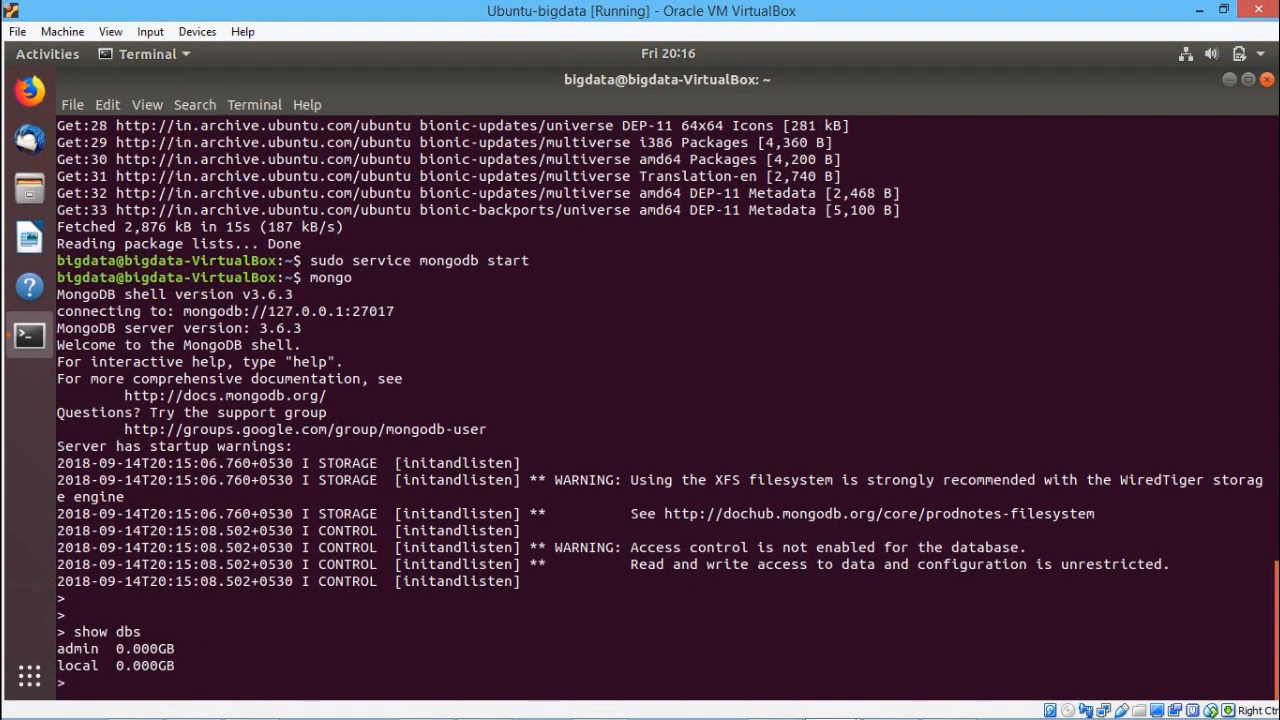